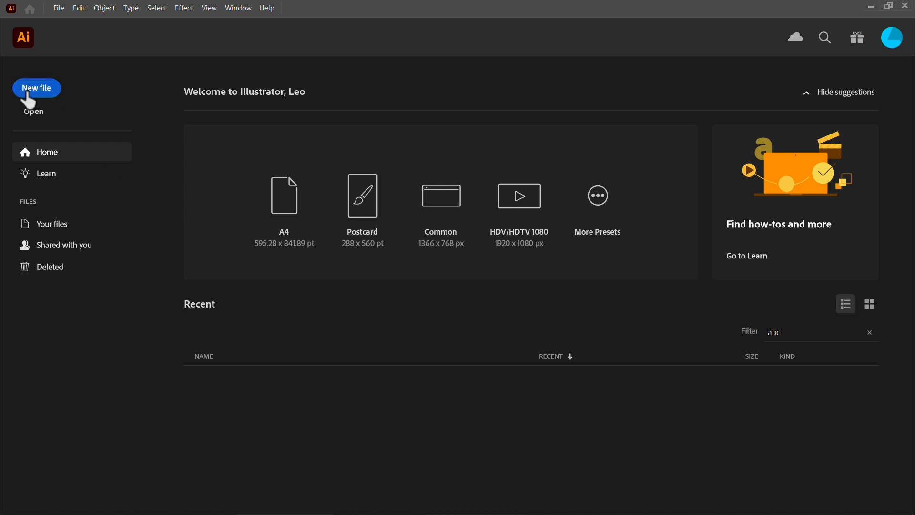
# Start a new document and begin entering its 110 × 50 mm size.
pyautogui.click(36, 88)
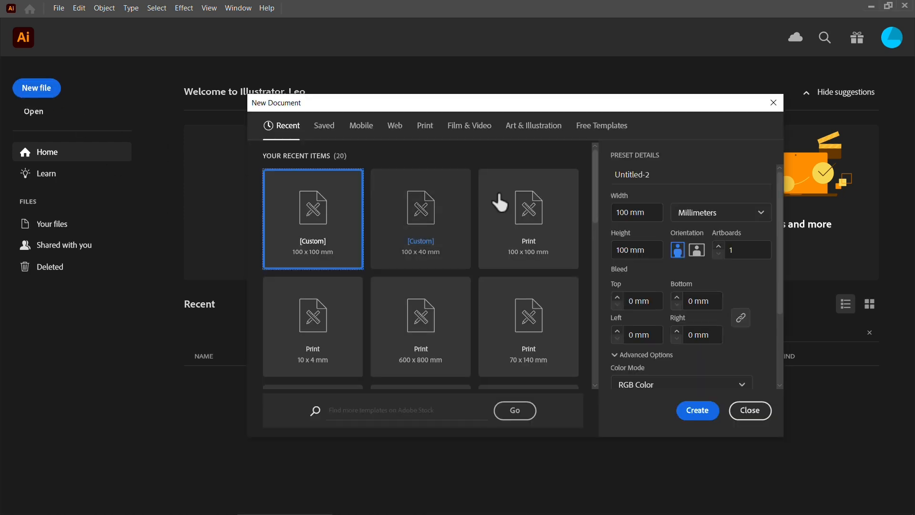
pyautogui.click(630, 212)
pyautogui.write('110')
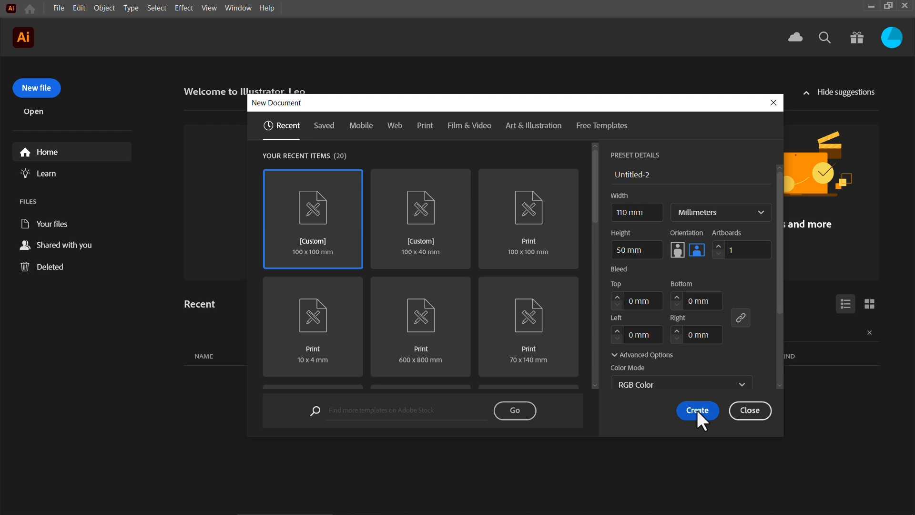
# Create the 110 × 50 mm document and draw a rectangle just inside the artboard edges.
pyautogui.click(697, 410)
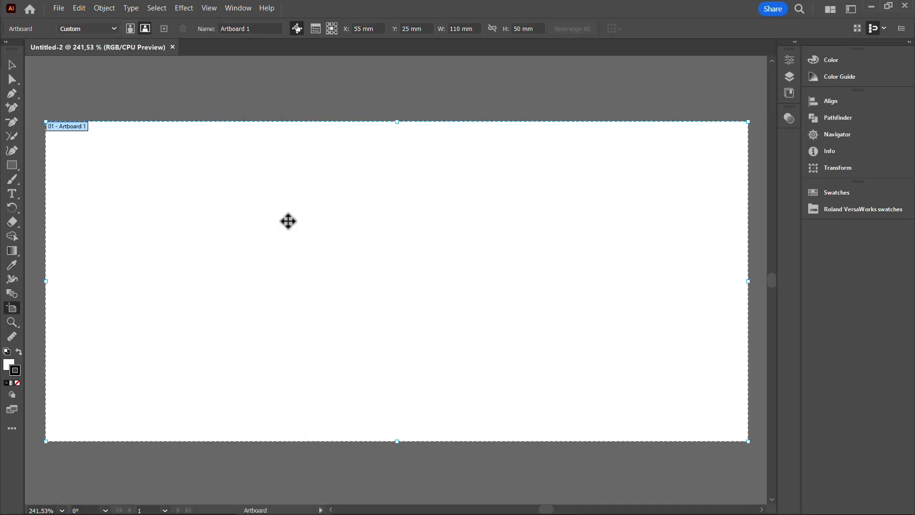
pyautogui.click(12, 164)
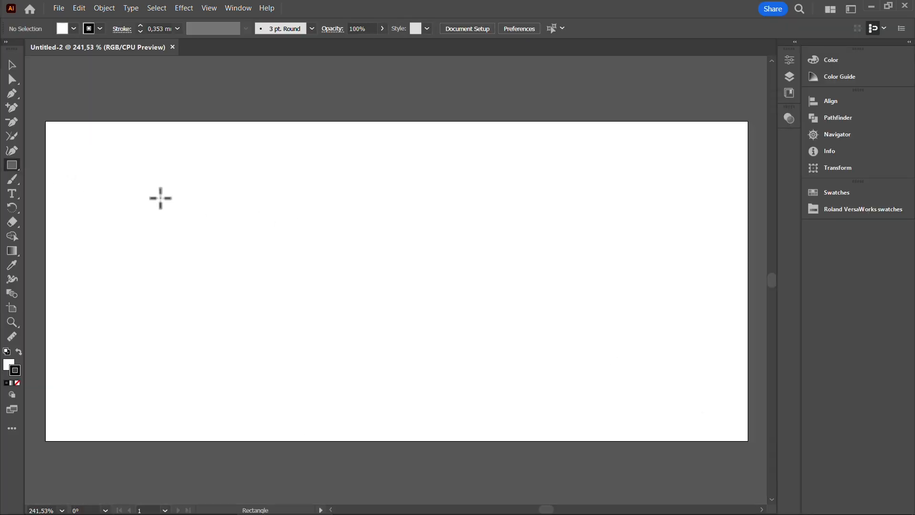
pyautogui.moveTo(160, 198); pyautogui.dragTo(566, 355)
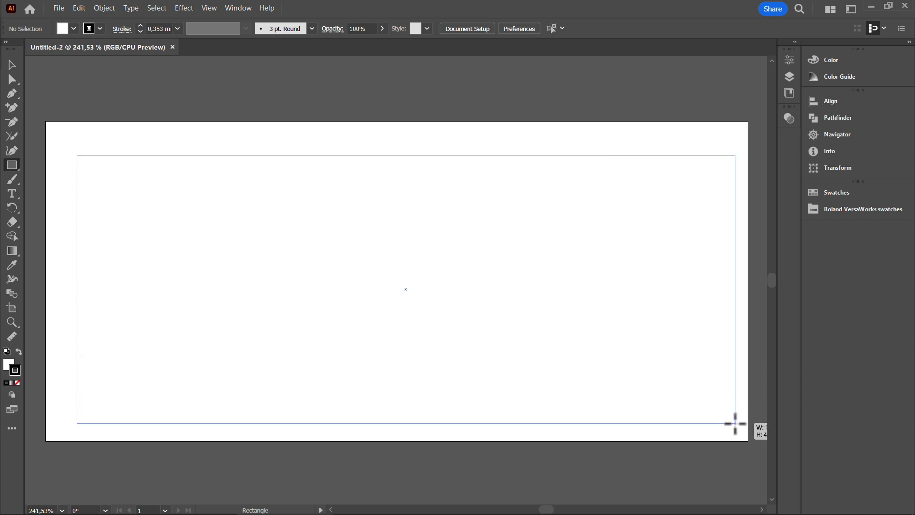
pyautogui.moveTo(84, 161); pyautogui.dragTo(733, 416)
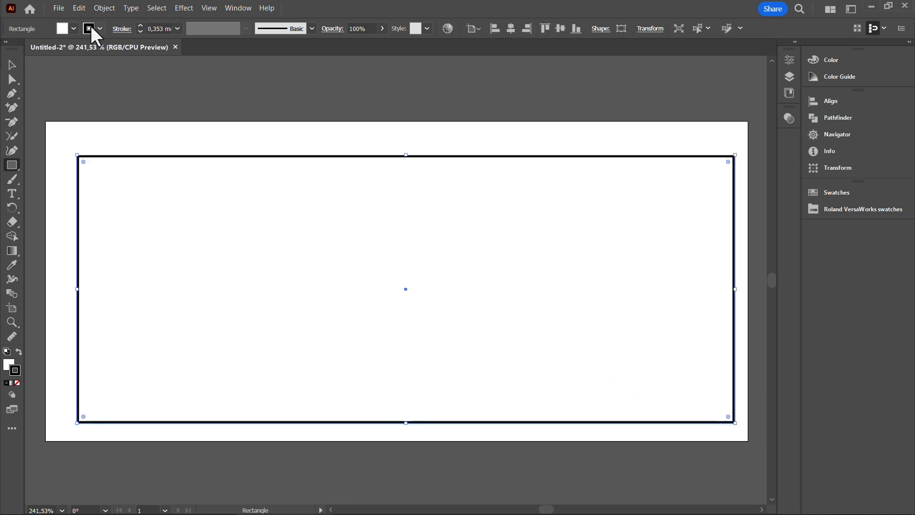
# Give the rectangle no fill and a red stroke of 0,01 mm weight.
pyautogui.click(99, 28)
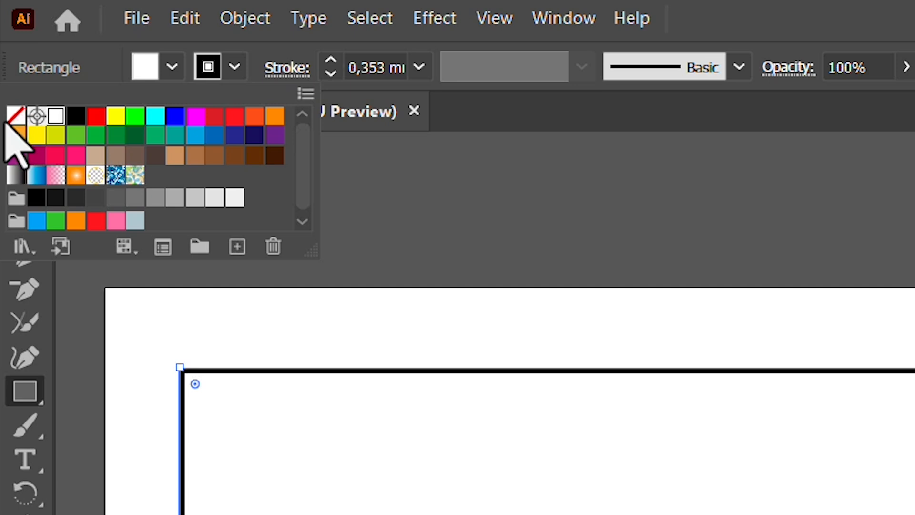
pyautogui.click(16, 115)
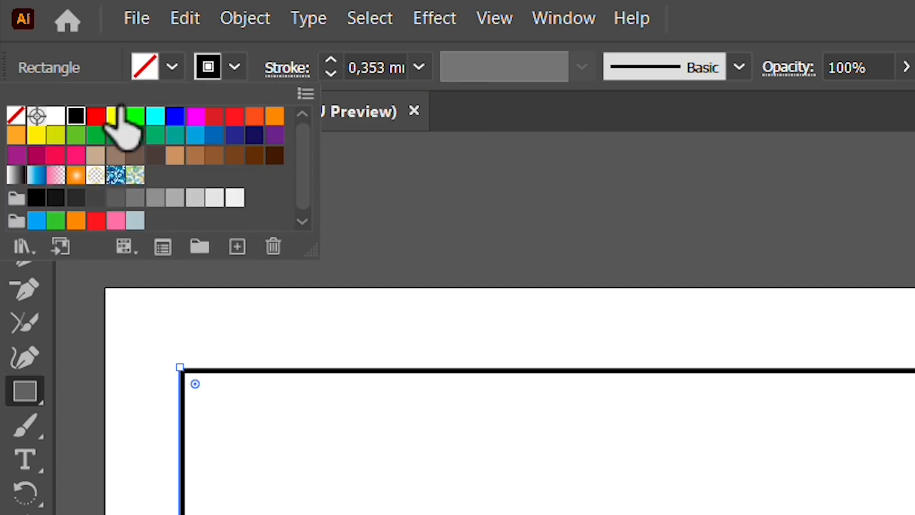
pyautogui.click(95, 116)
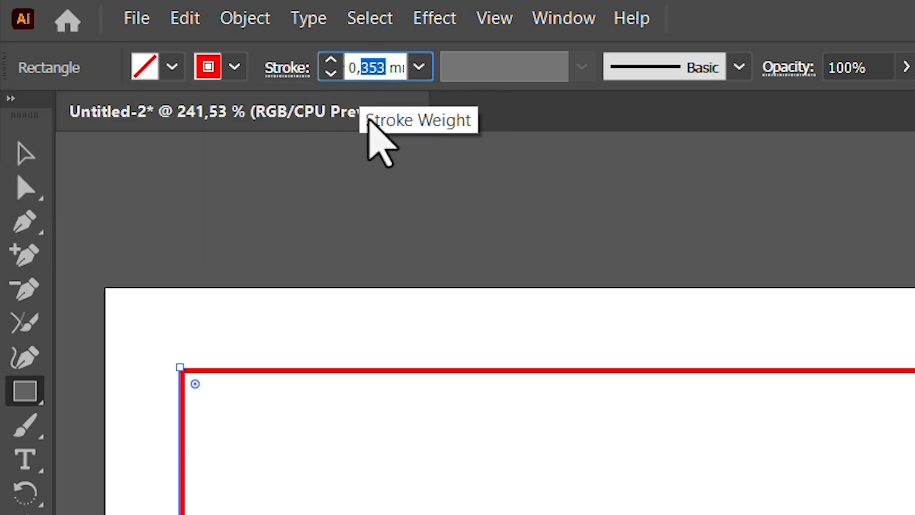
pyautogui.write('0,01')
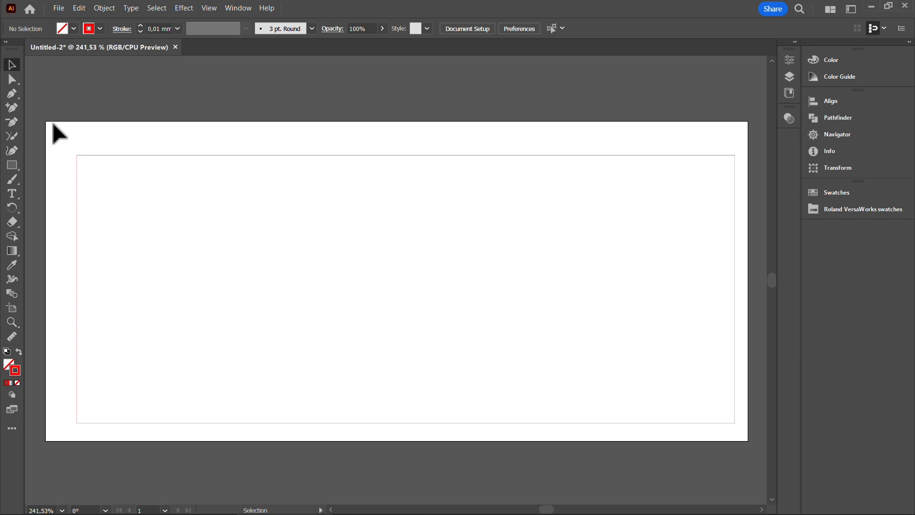
# Add the text SAXION inside the rectangle with the Type tool.
pyautogui.click(11, 194)
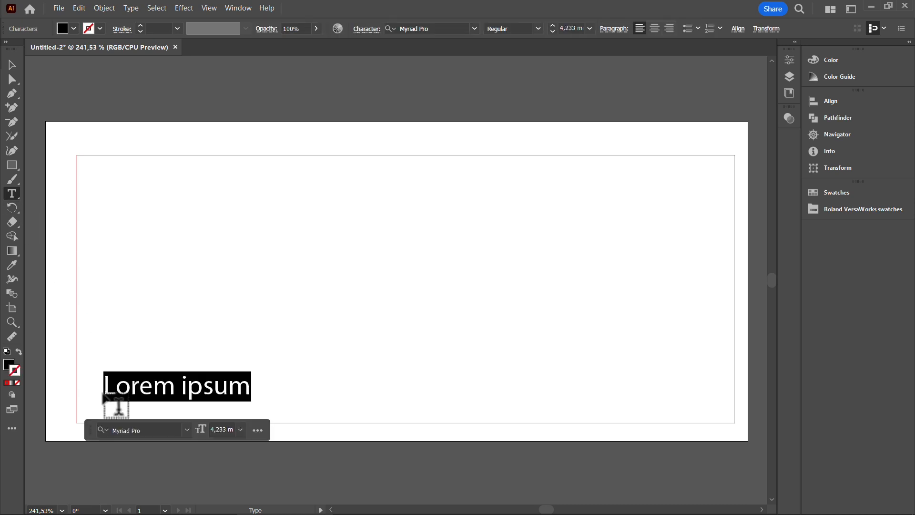
pyautogui.write('SAXIO')
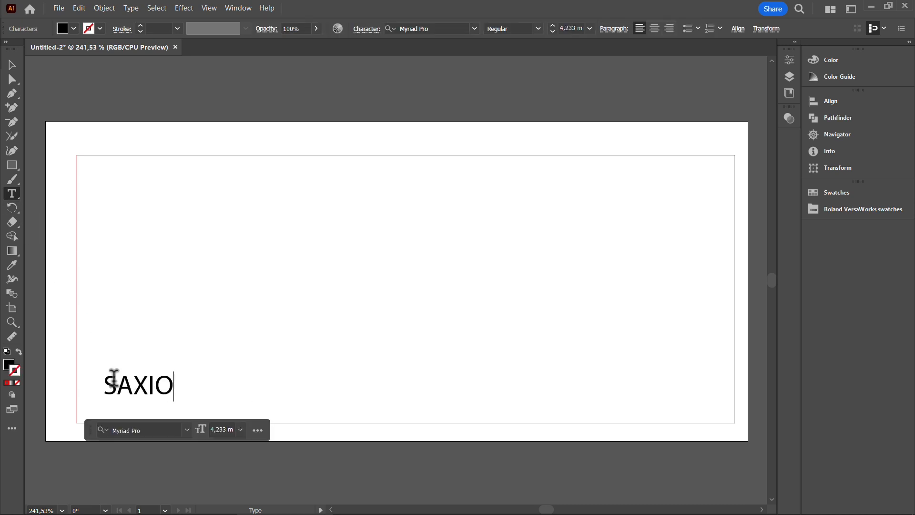
pyautogui.write('N')
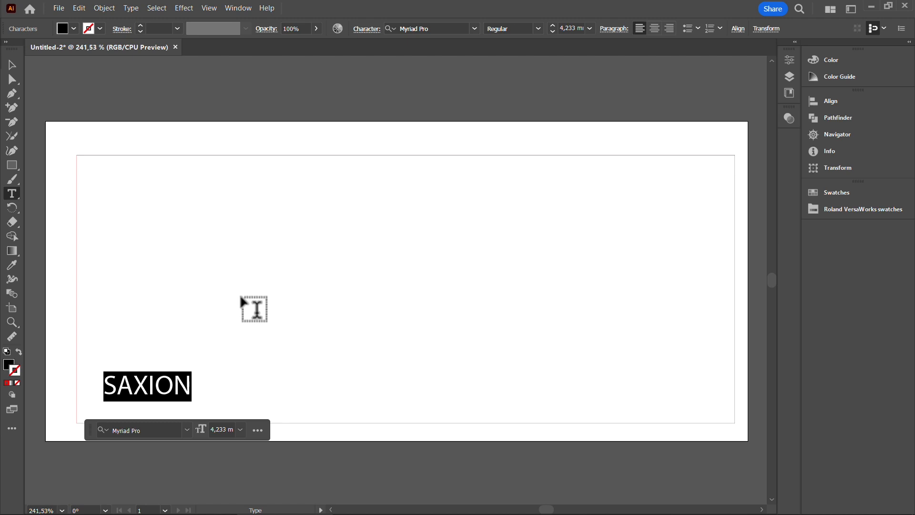
# Set SAXION in MidnightKernboy Bold at a larger size so it spans the rectangle.
pyautogui.click(474, 28)
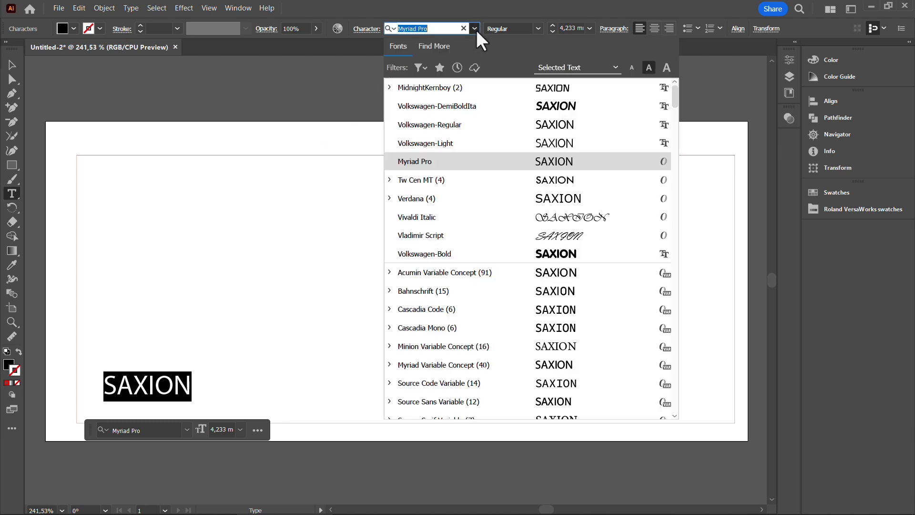
pyautogui.click(430, 87)
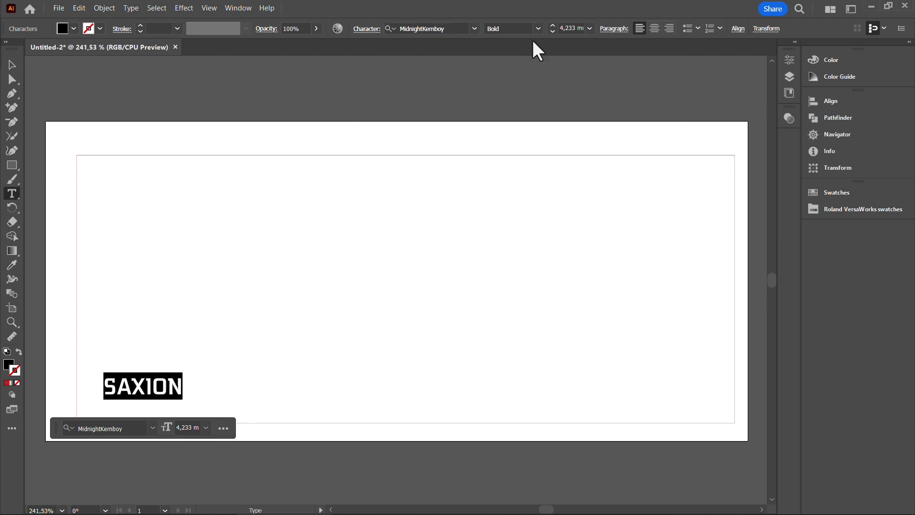
pyautogui.click(589, 28)
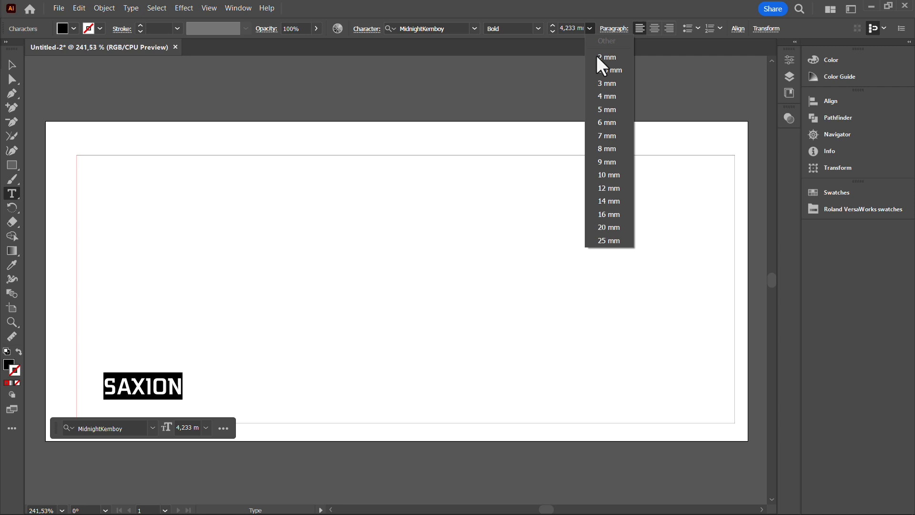
pyautogui.click(608, 240)
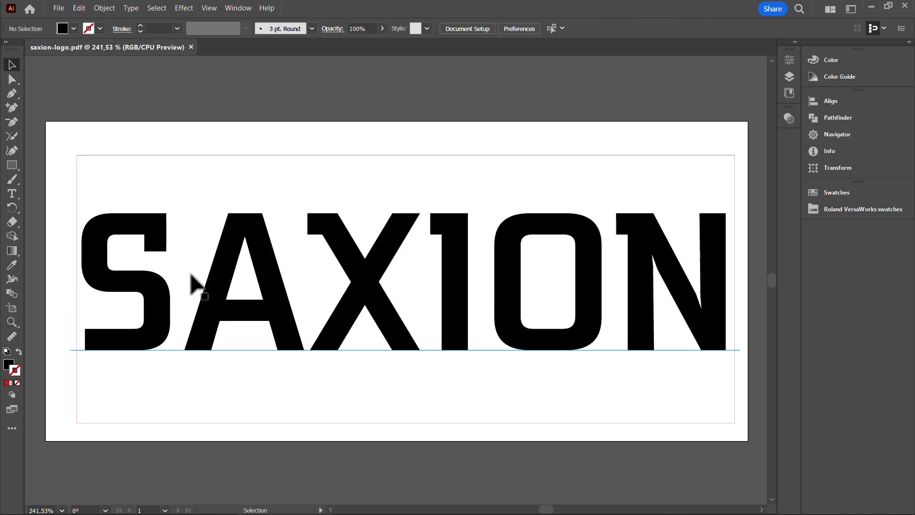
pyautogui.moveTo(158, 187)
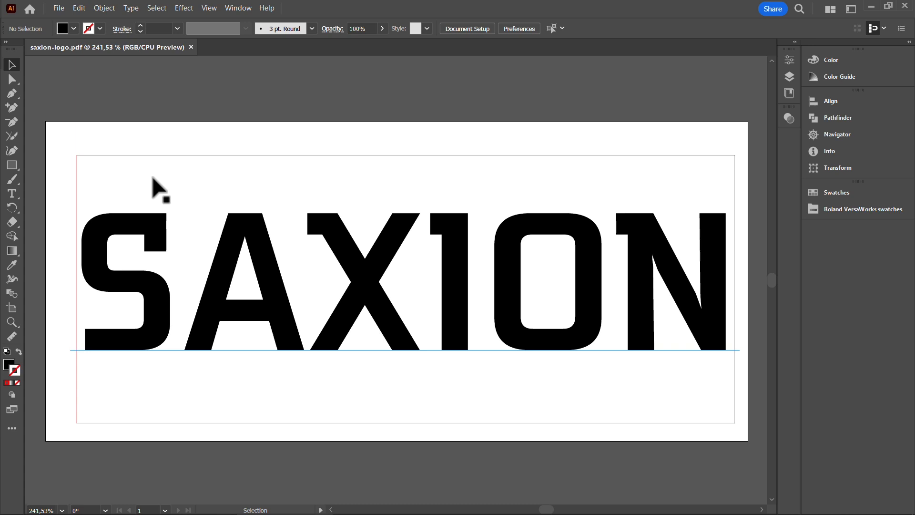
# Save the logo to the computer as saxion-logo.pdf with [Illustrator Default] PDF settings.
pyautogui.click(58, 7)
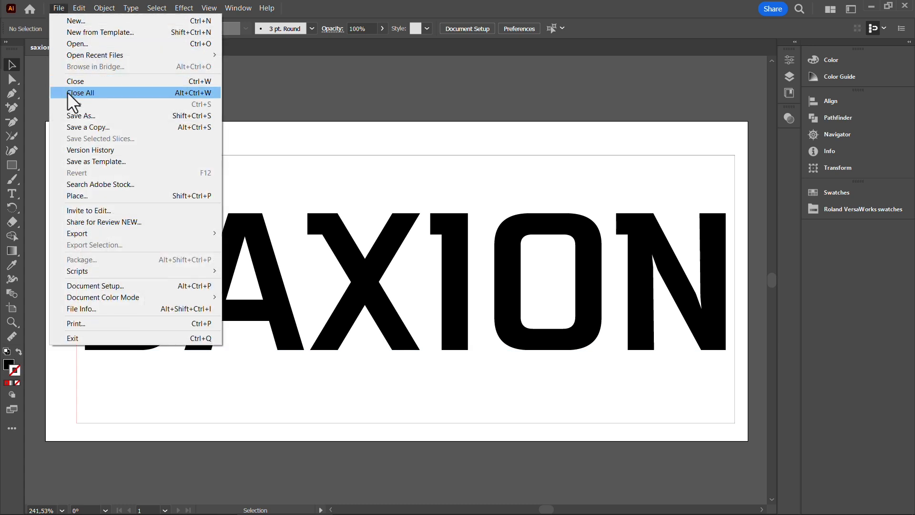
pyautogui.click(81, 104)
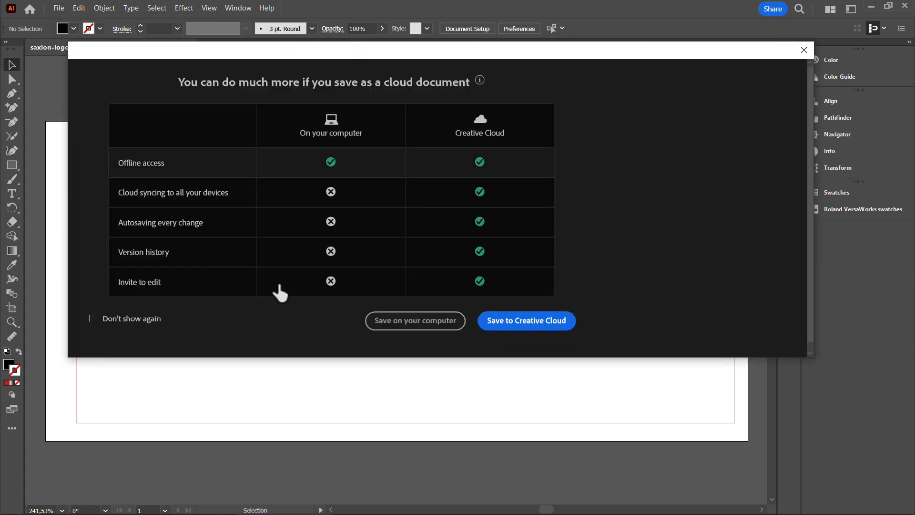
pyautogui.click(415, 321)
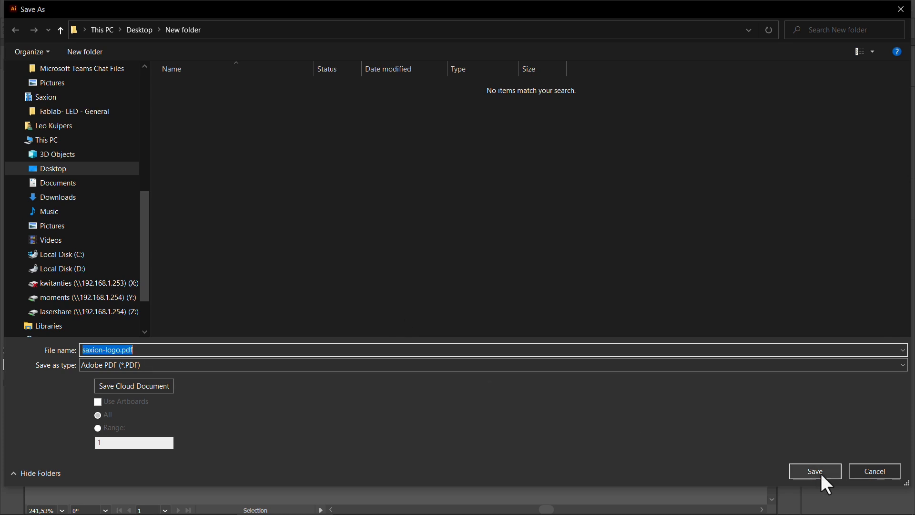
pyautogui.click(814, 471)
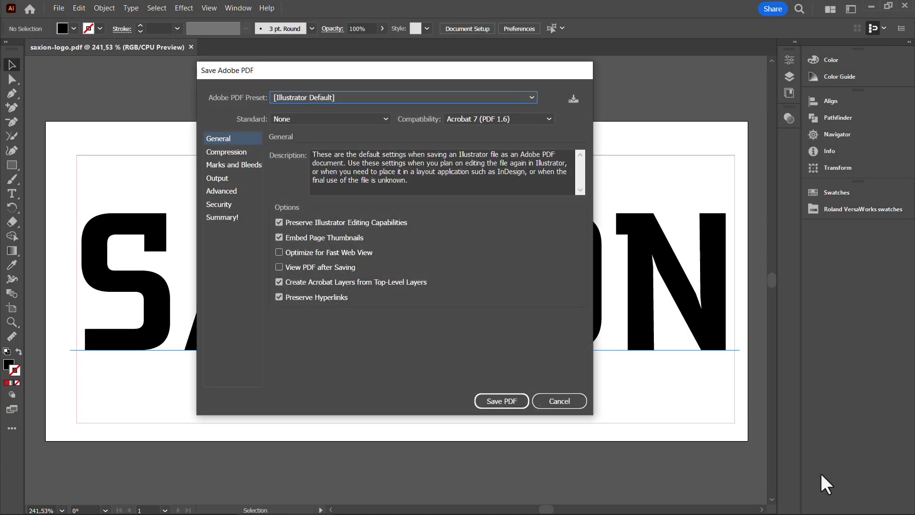
pyautogui.click(500, 401)
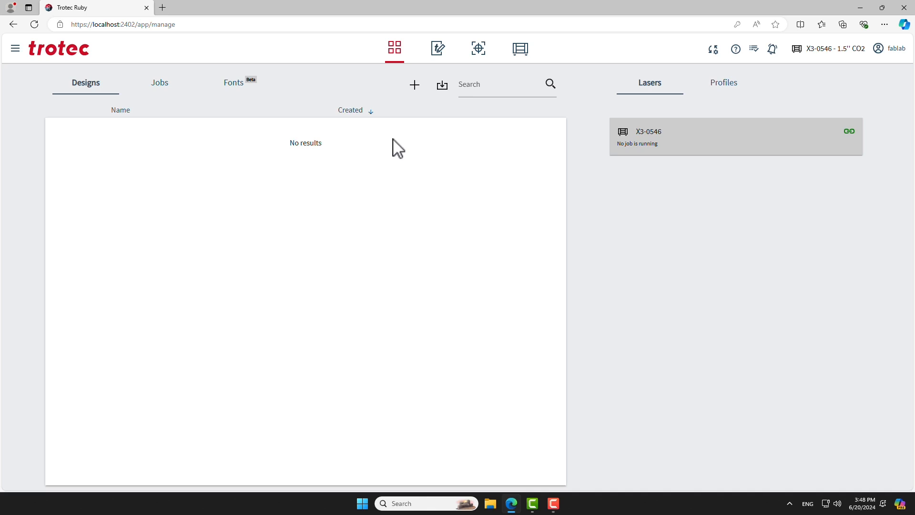
pyautogui.moveTo(394, 47)
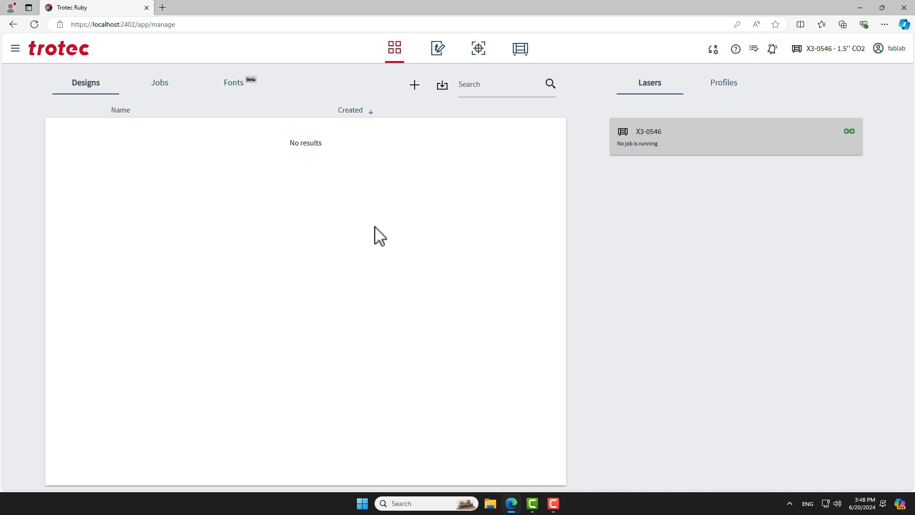
# Import saxion-logo.pdf into the Designs list and select it.
pyautogui.click(442, 85)
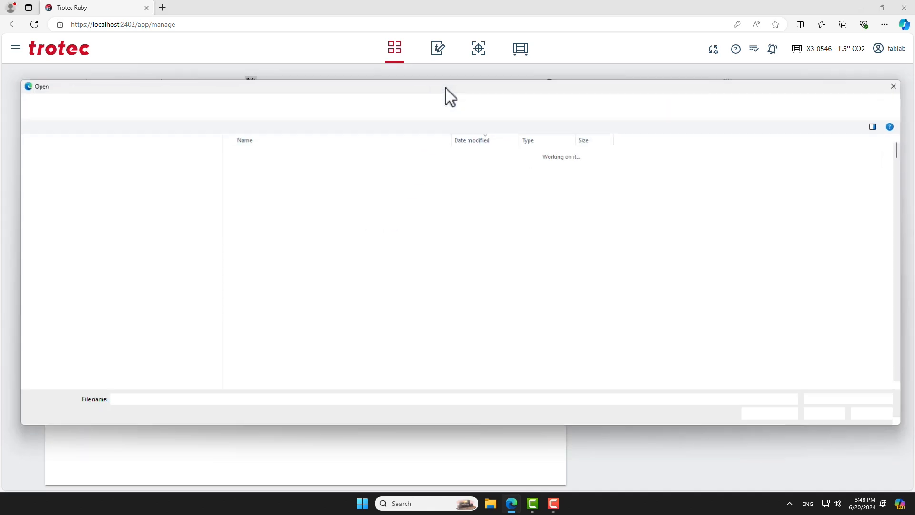
pyautogui.click(251, 154)
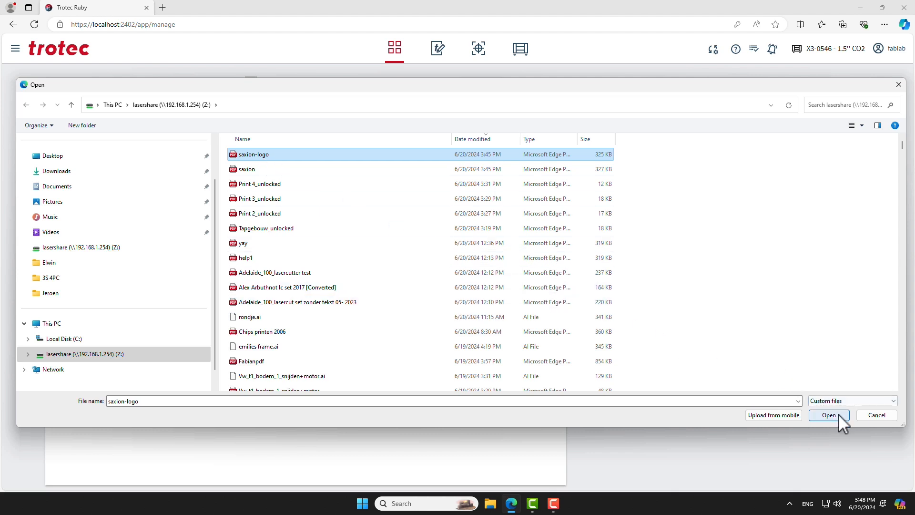
pyautogui.click(828, 414)
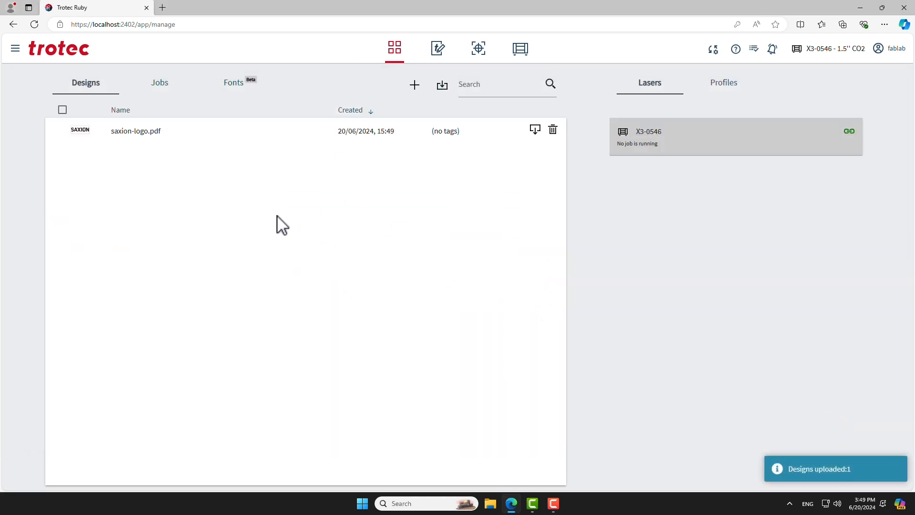
pyautogui.click(136, 131)
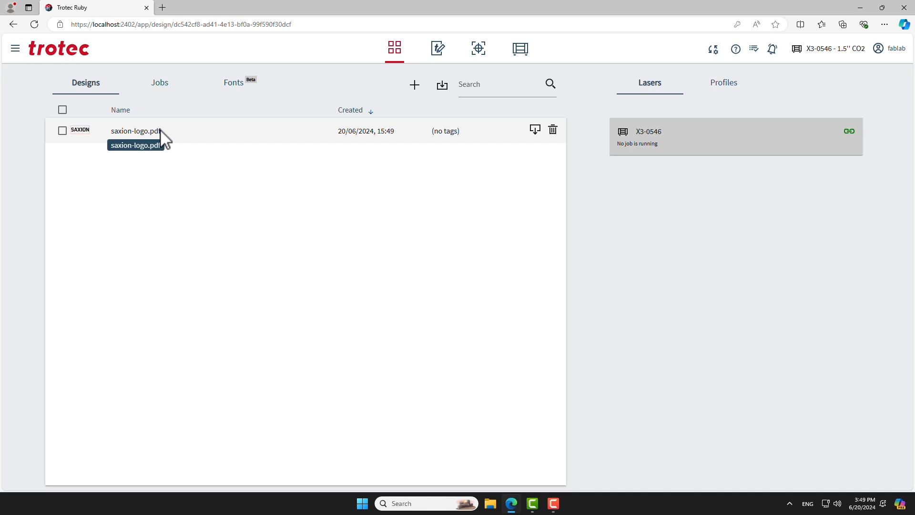
# Open saxion-logo.pdf in the Design editor showing SAXION inside the red outline.
pyautogui.doubleClick(135, 131)
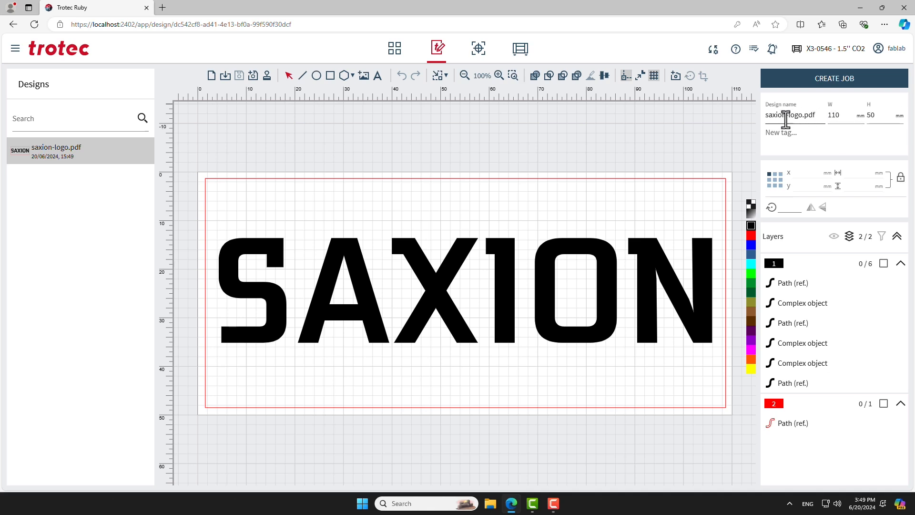
pyautogui.moveTo(699, 124)
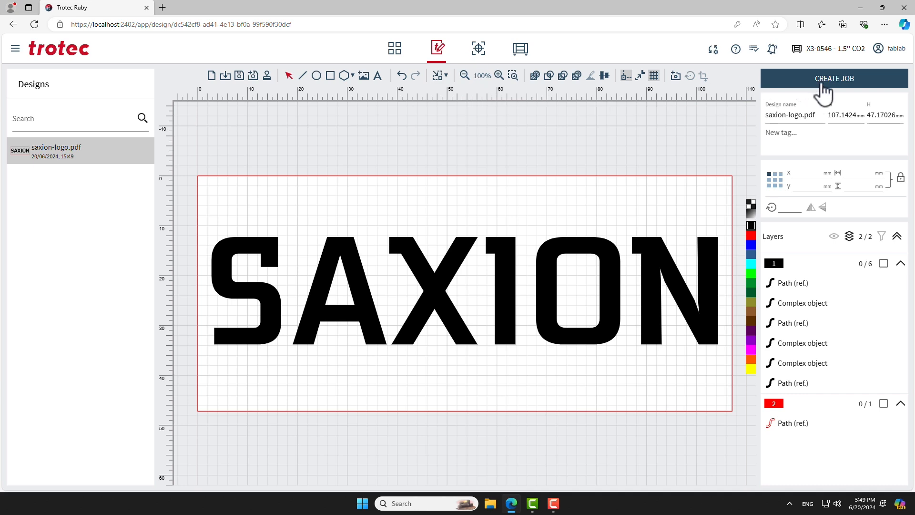
# Create a job from the design and move it to about x 42.2, y 93.8 mm on the plate.
pyautogui.click(834, 78)
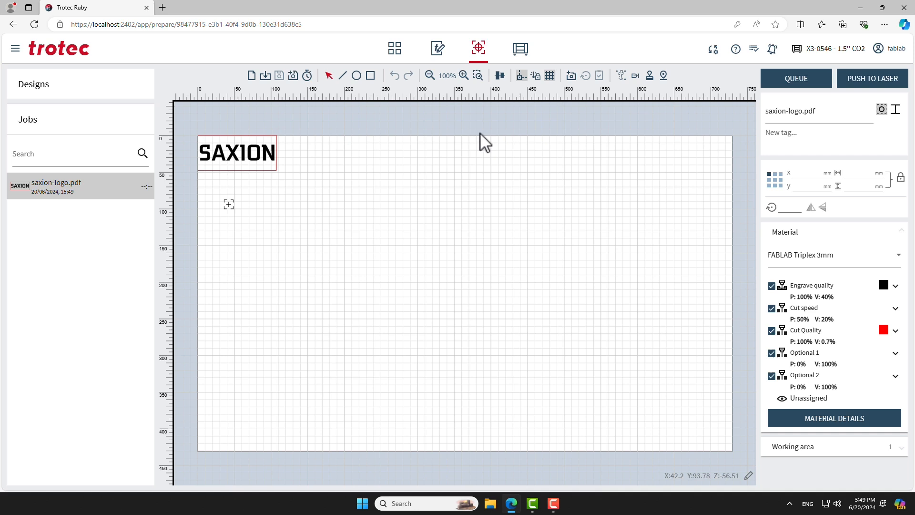
pyautogui.moveTo(478, 47)
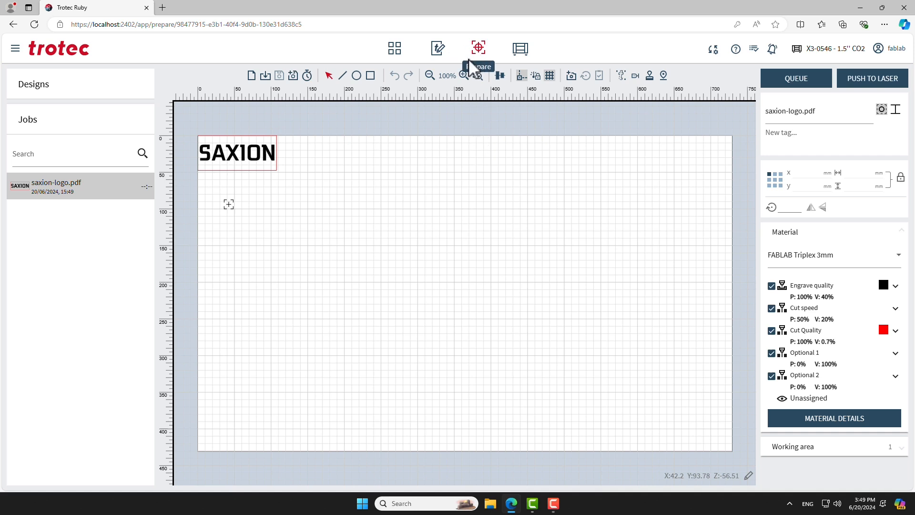
pyautogui.moveTo(336, 208)
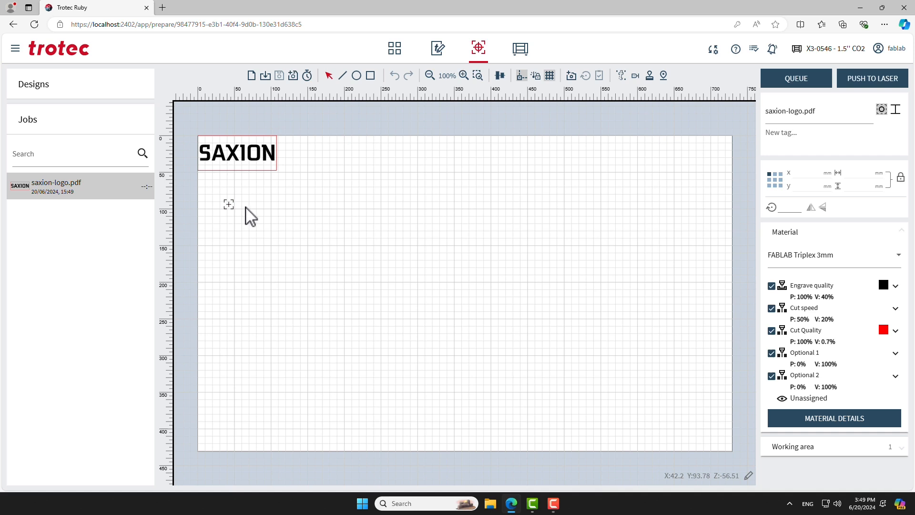
pyautogui.click(236, 152)
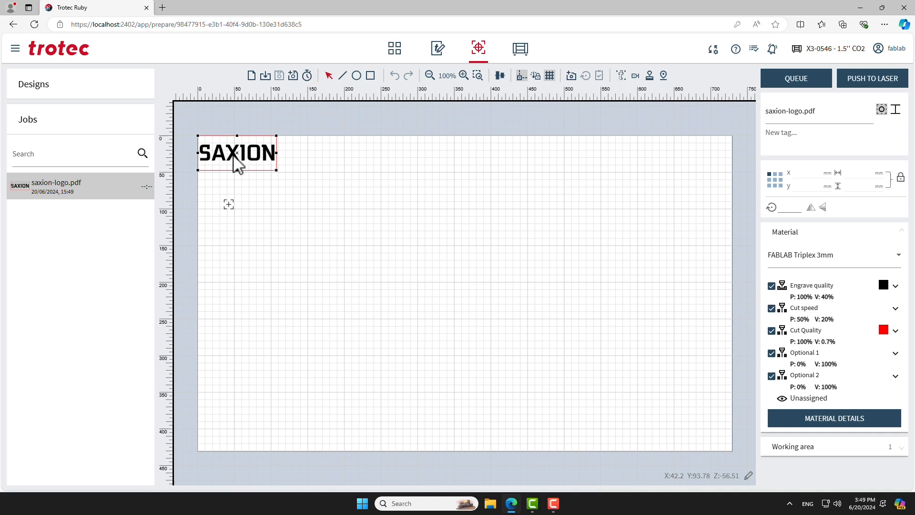
pyautogui.moveTo(236, 153); pyautogui.dragTo(267, 222)
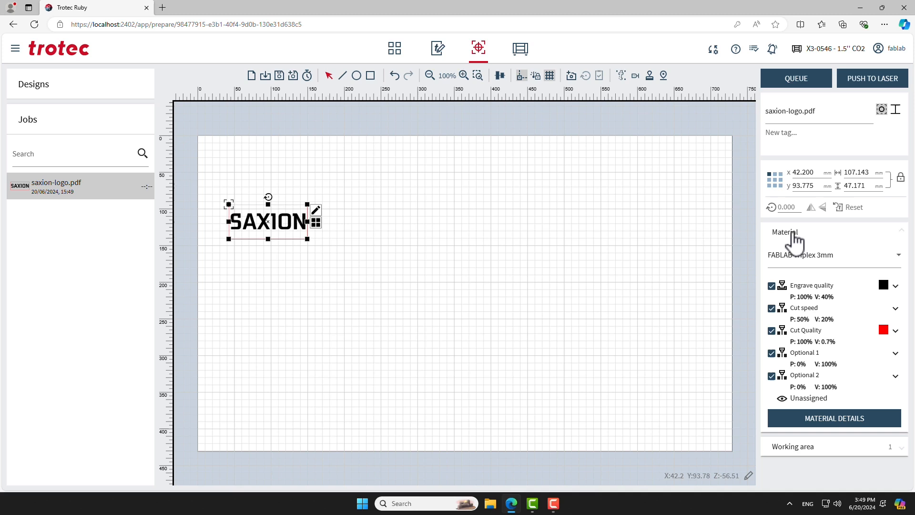
# Choose FABLAB Triplex 6mm material and check Cut Quality shows 100% power, 0.2% speed.
pyautogui.click(898, 254)
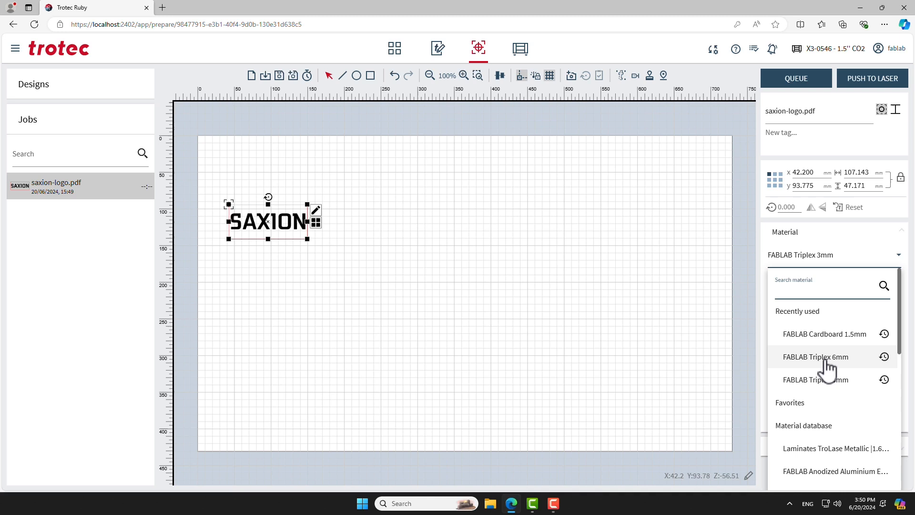
pyautogui.click(815, 356)
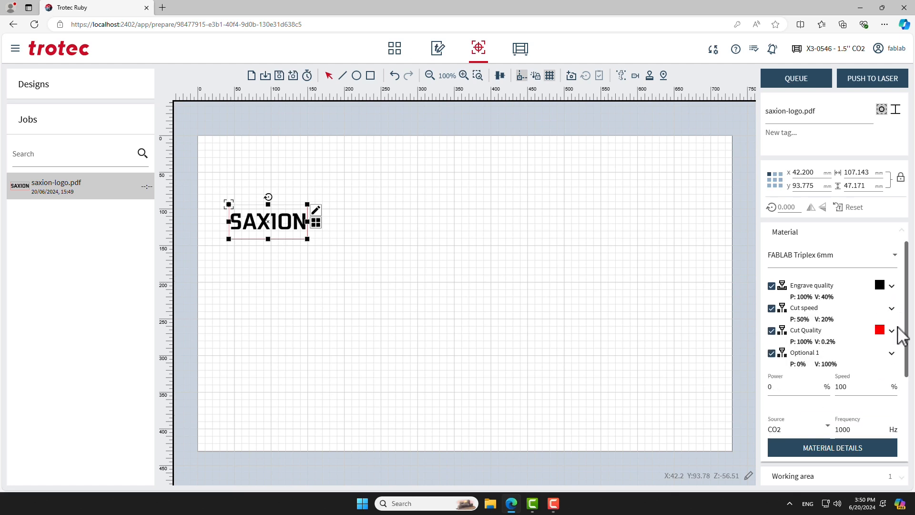
pyautogui.click(891, 330)
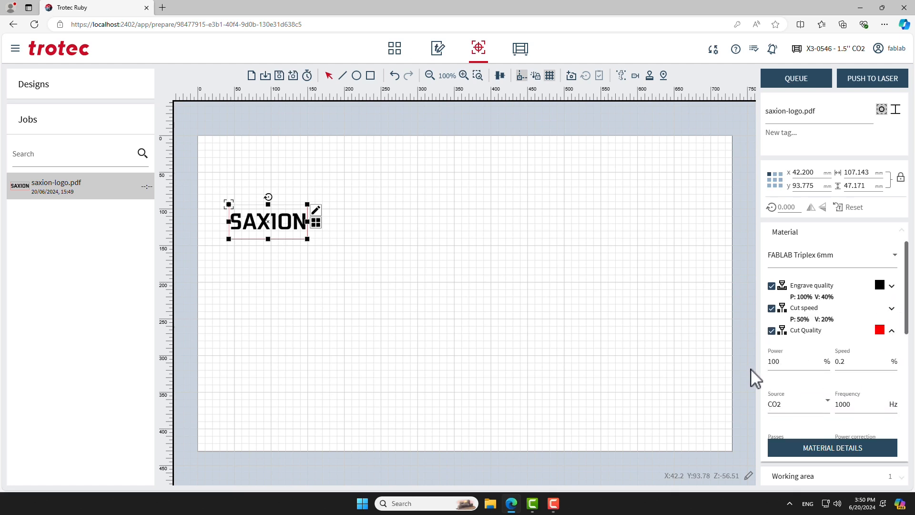
pyautogui.click(892, 330)
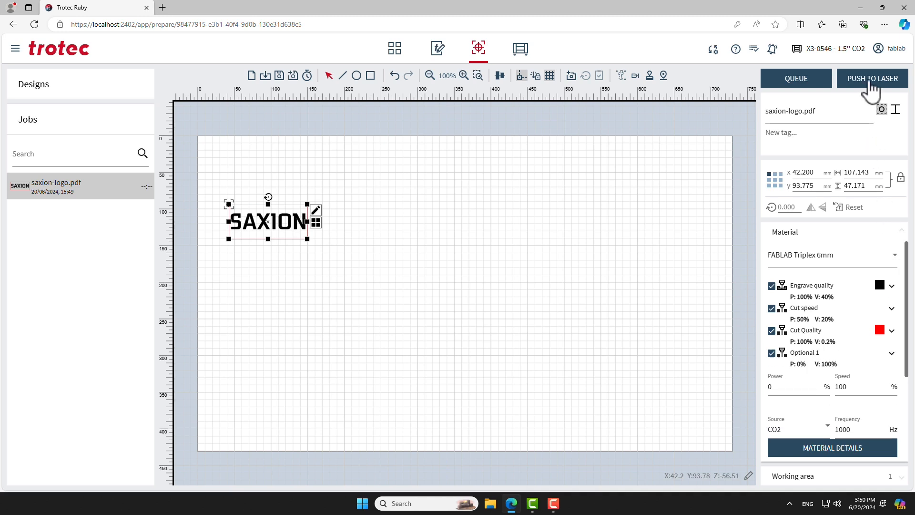
# Push the saxion-logo job to the laser and start it running from the Produce view.
pyautogui.click(871, 78)
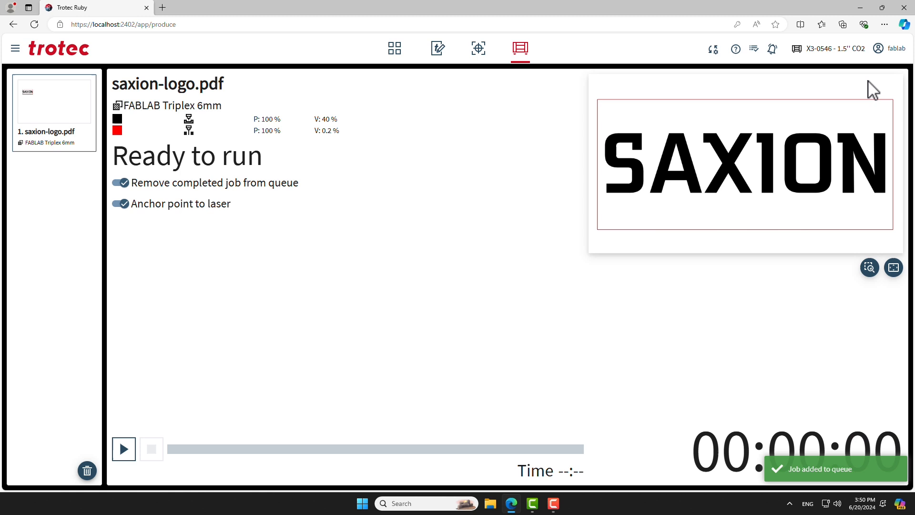
pyautogui.moveTo(475, 263)
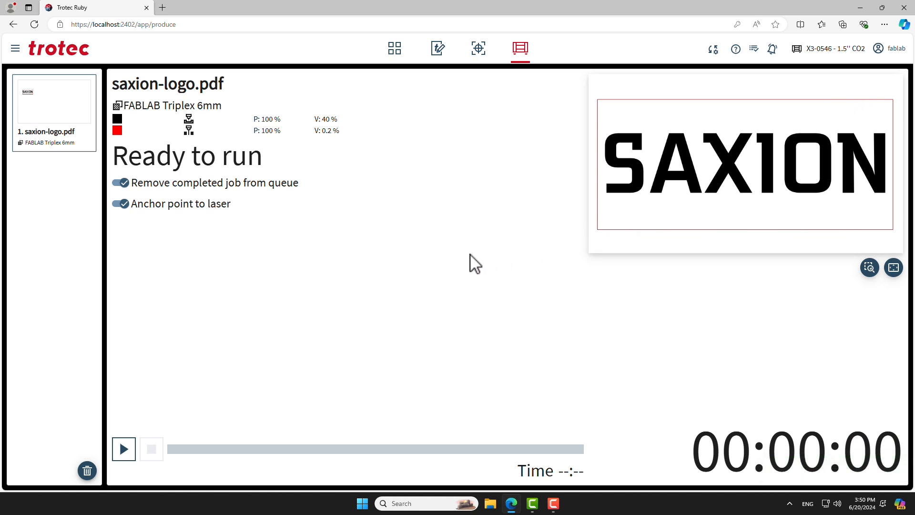
pyautogui.moveTo(231, 415)
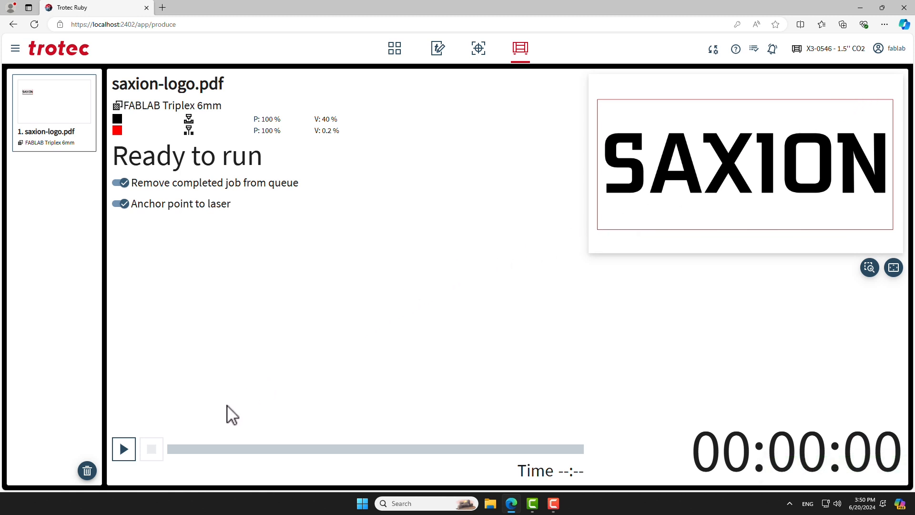
pyautogui.click(123, 449)
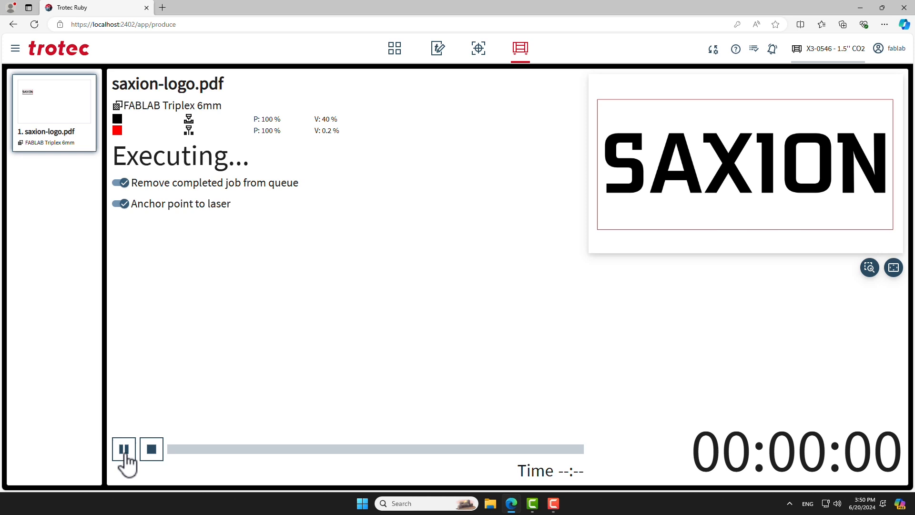